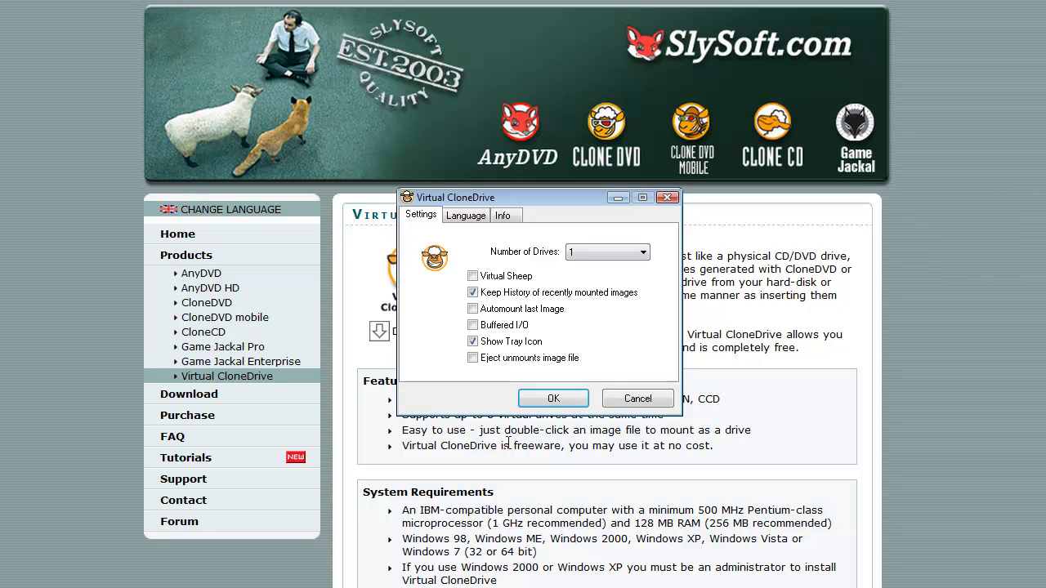
mouse_move(504, 245)
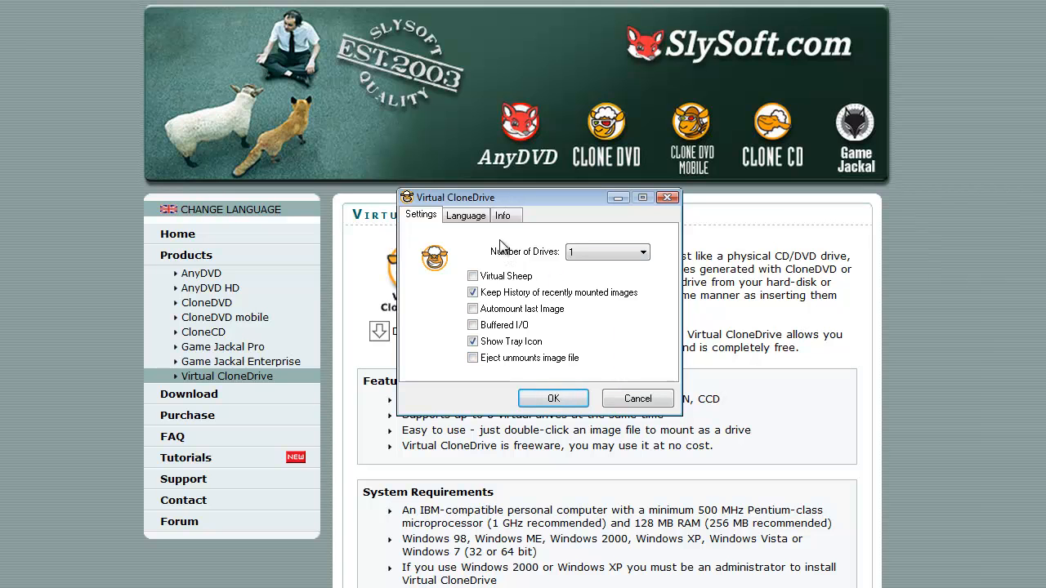
Confirm the Virtual CloneDrive settings with OK, leaving the iso folder with four images in Explorer
click(641, 252)
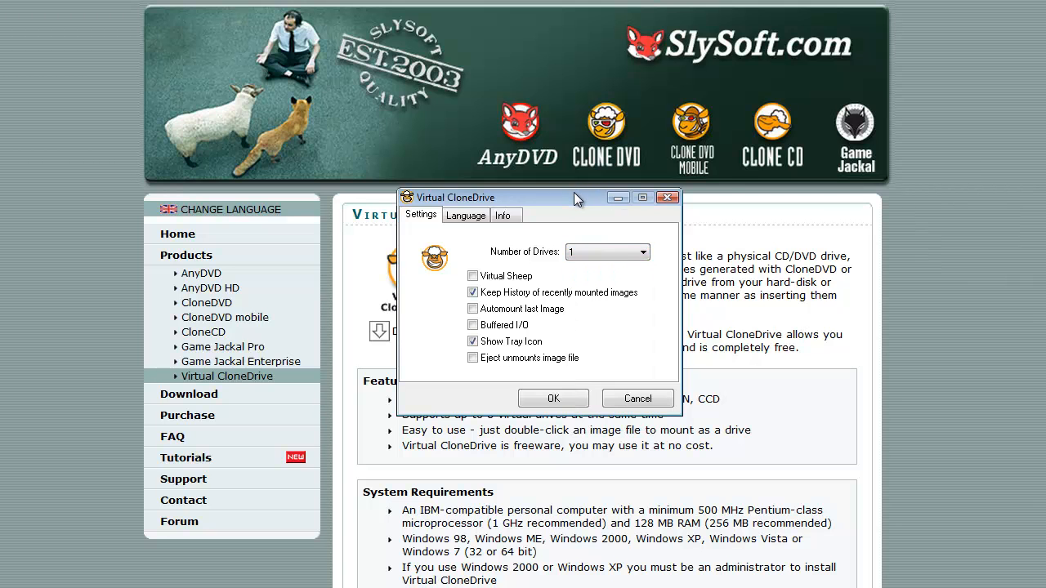
drag(455, 196, 498, 23)
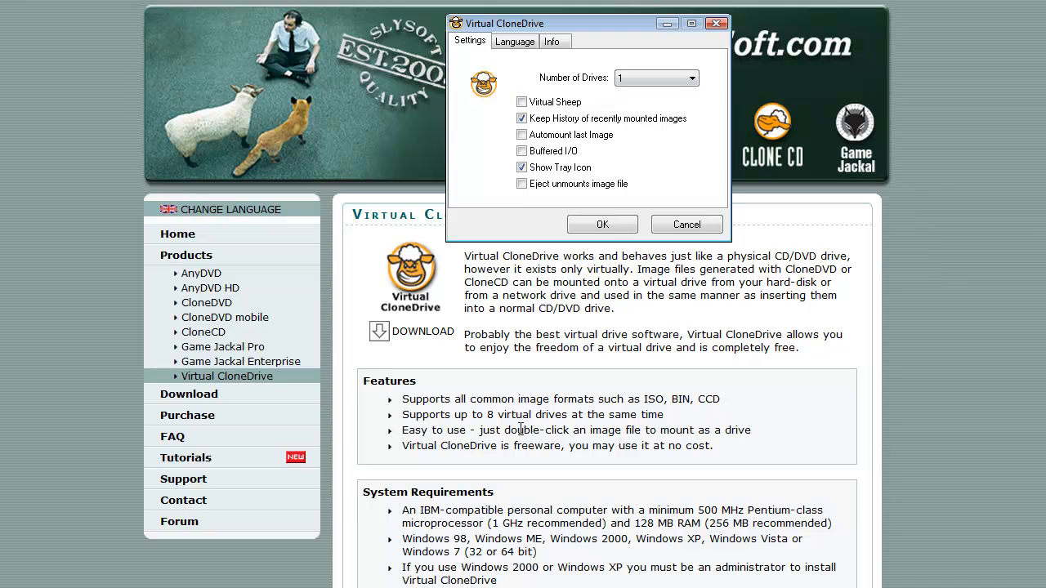
mouse_move(559, 30)
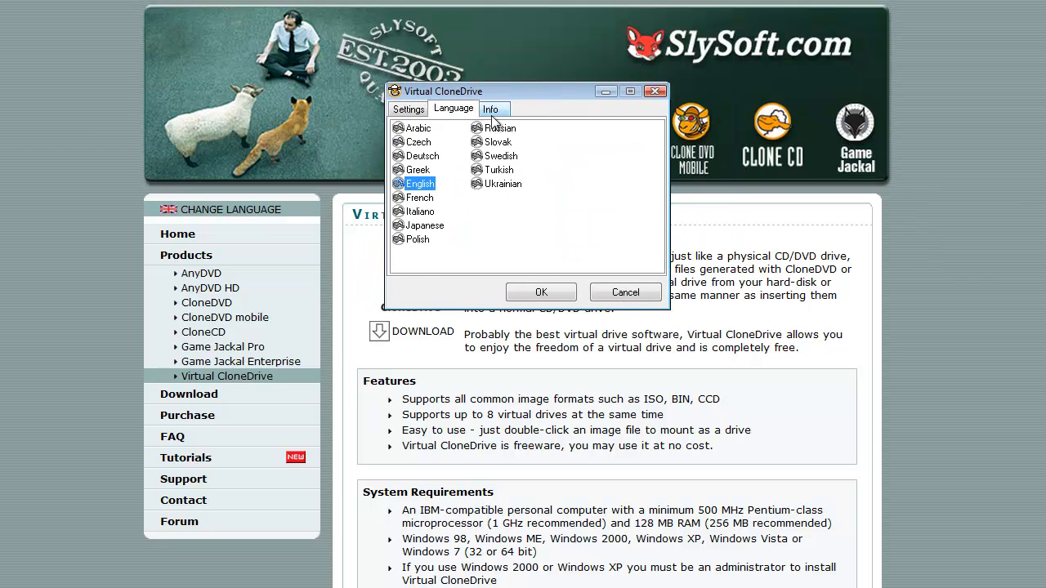
click(409, 108)
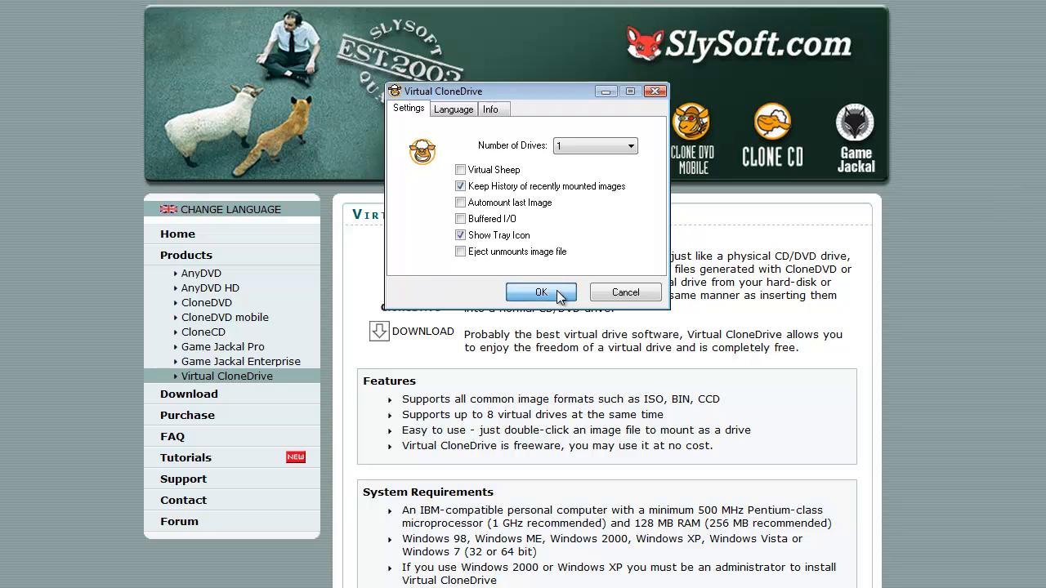
click(541, 291)
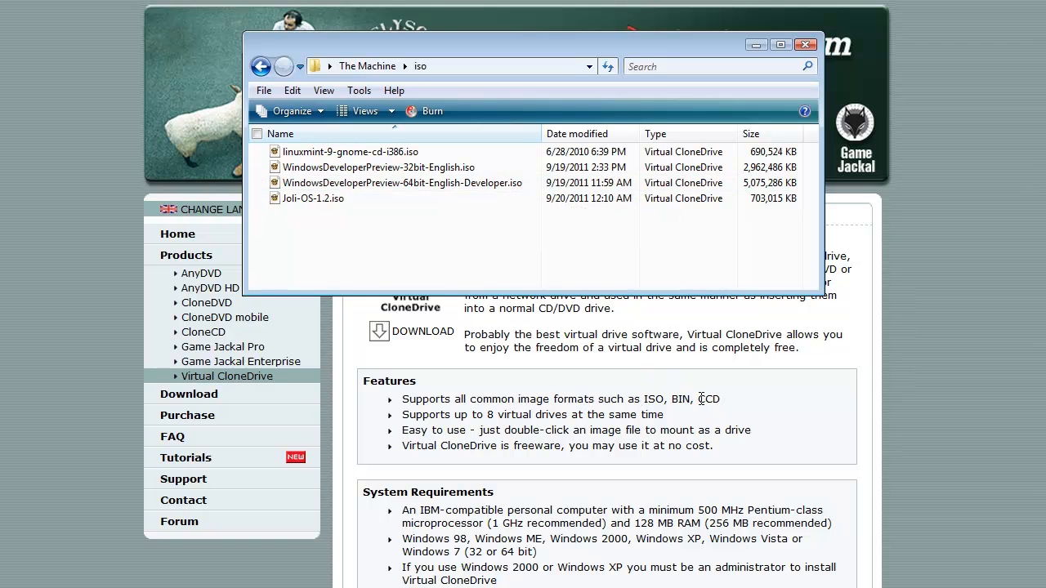
mouse_move(401, 183)
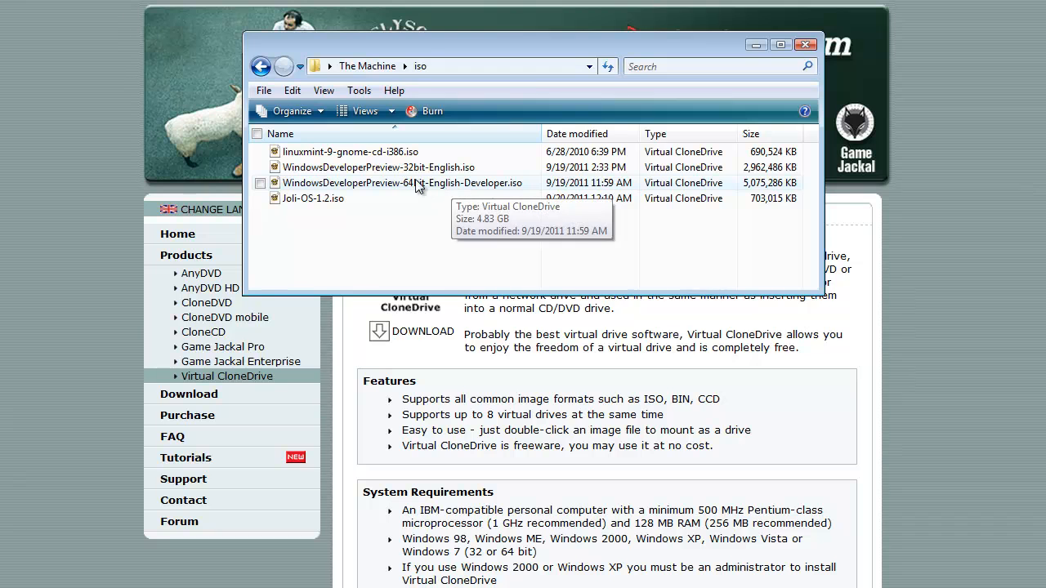
Bring up the context menu for WindowsDeveloperPreview-64bit-English-Developer.iso
right_click(379, 183)
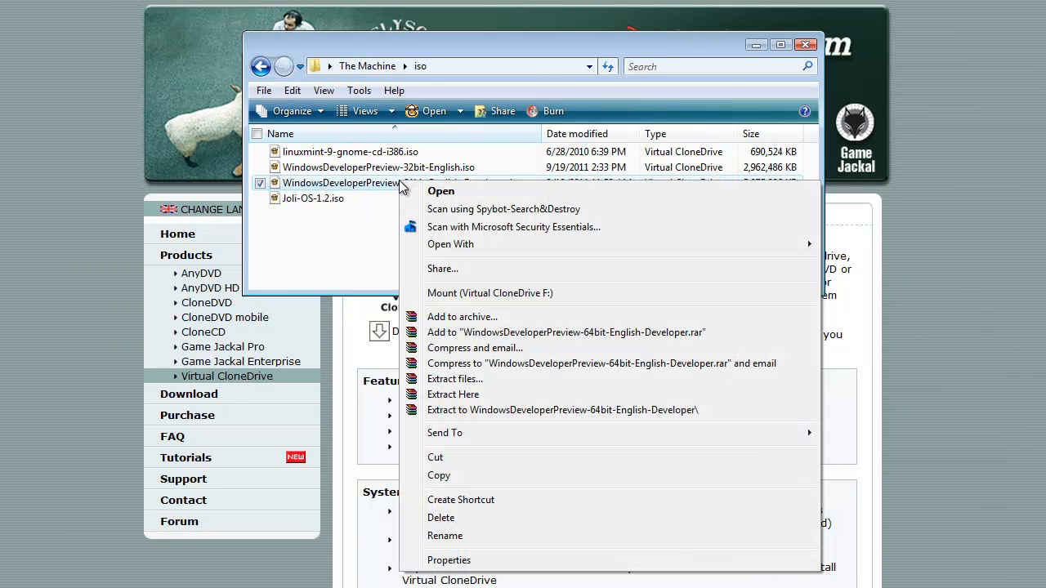
mouse_move(471, 304)
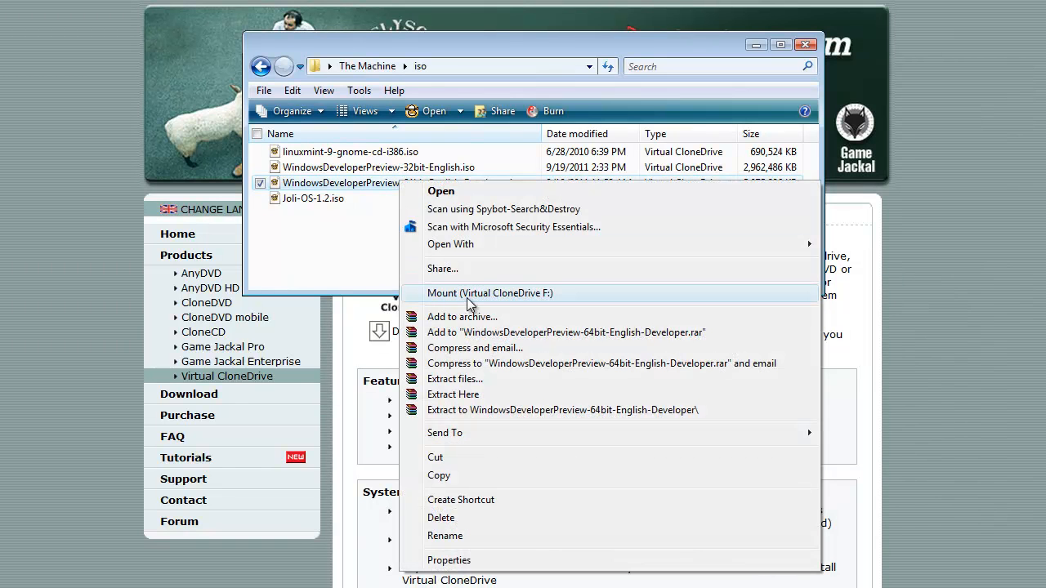
mouse_move(536, 301)
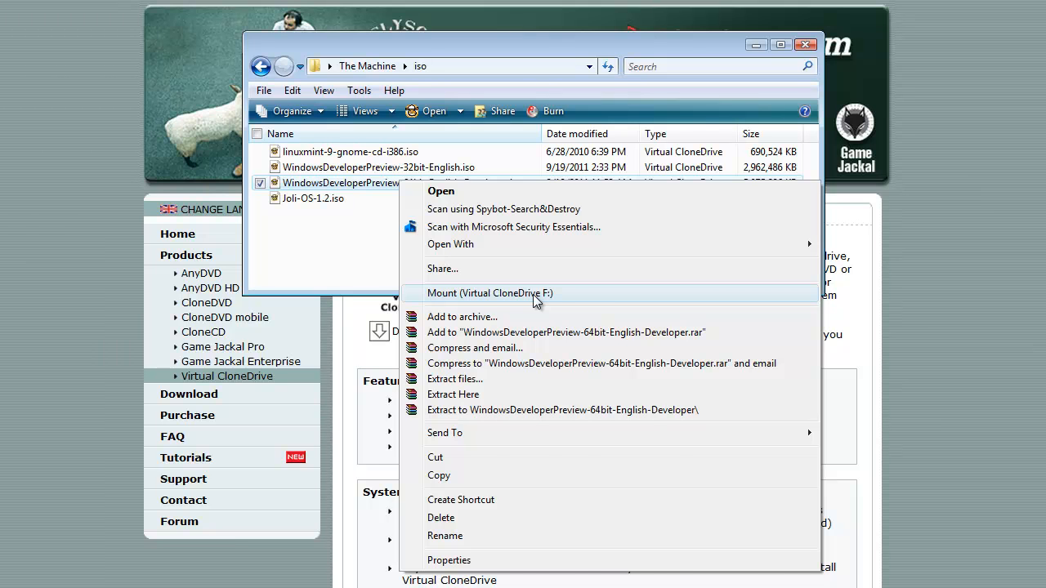
Mount the 64-bit image on Virtual CloneDrive F:, then dismiss AutoPlay and the Explorer window
click(490, 293)
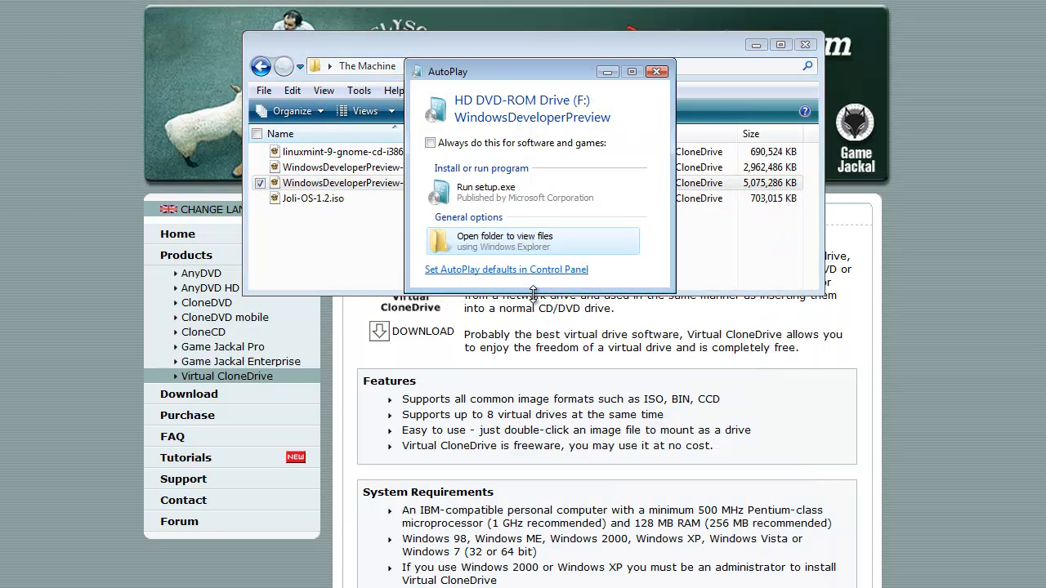
mouse_move(580, 181)
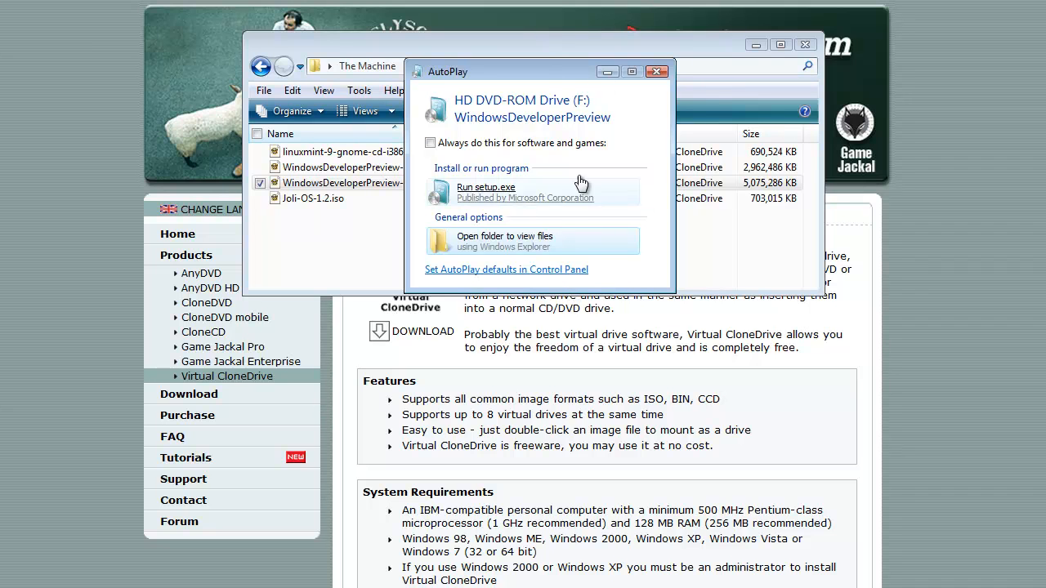
mouse_move(580, 176)
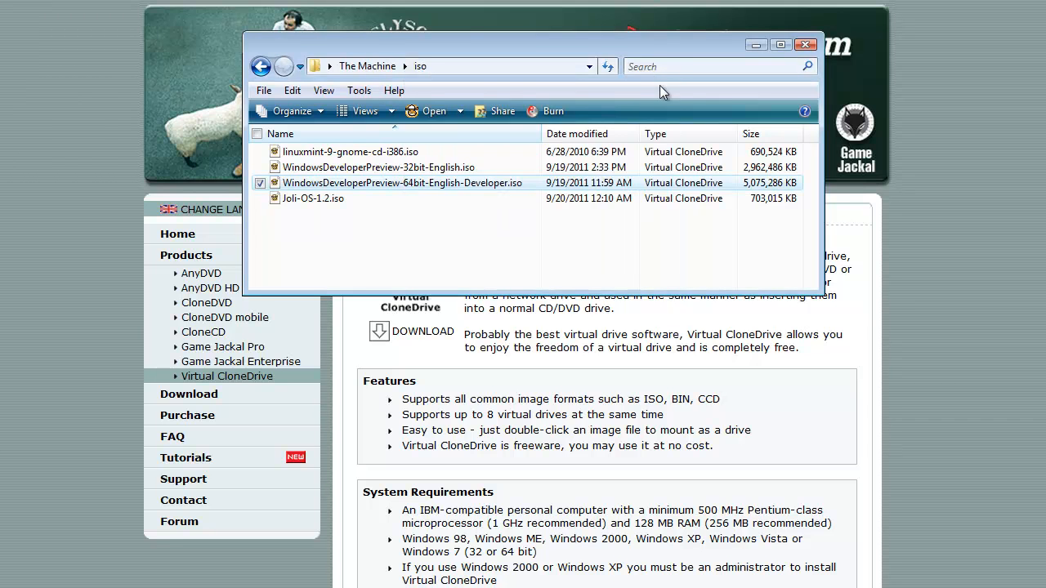
mouse_move(758, 43)
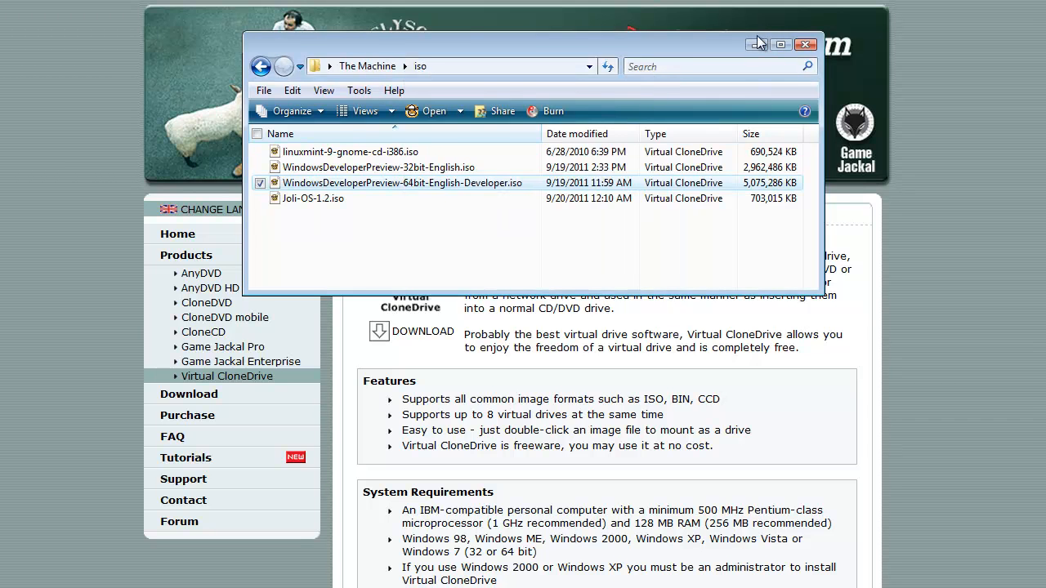
click(806, 45)
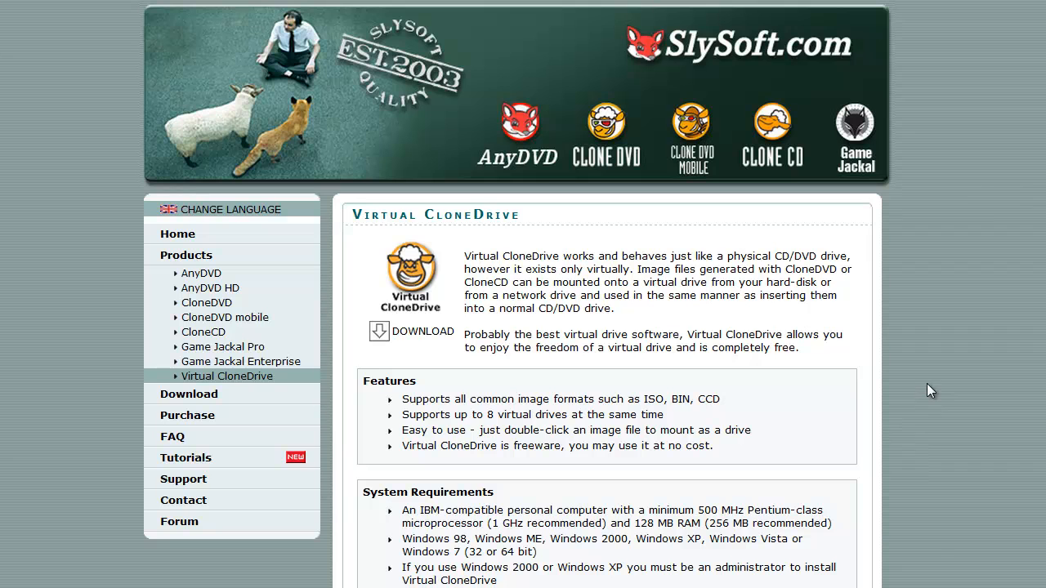